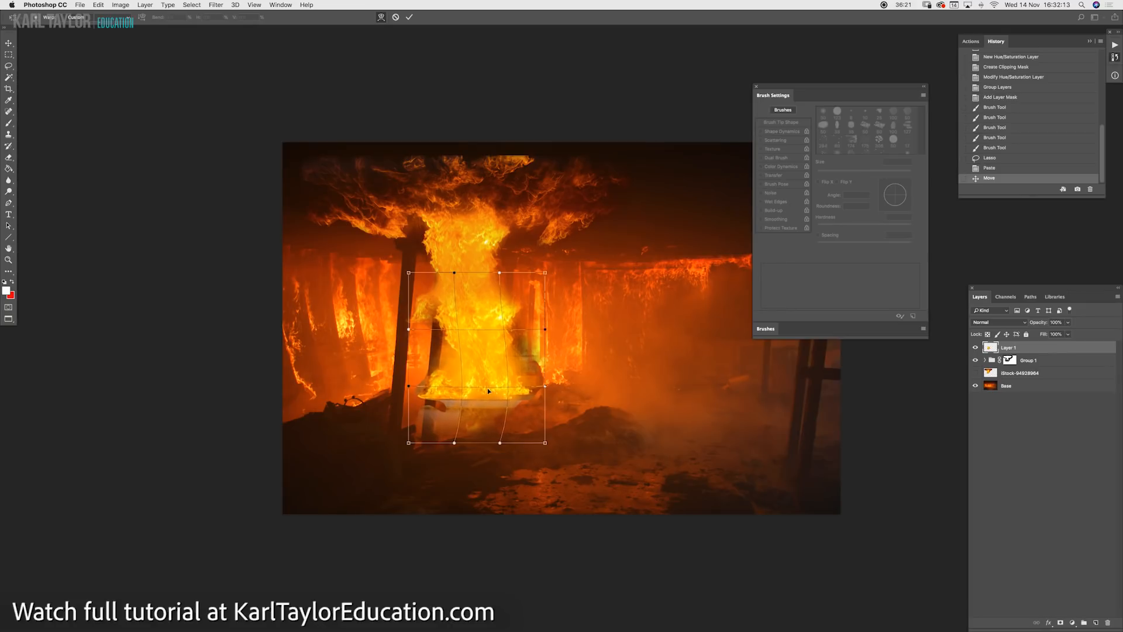
Warp the flame layer upward so the fire fills the centre of the burning structure.
{"action": "left_click_drag", "start_coordinate": [480, 390], "coordinate": [480, 362]}
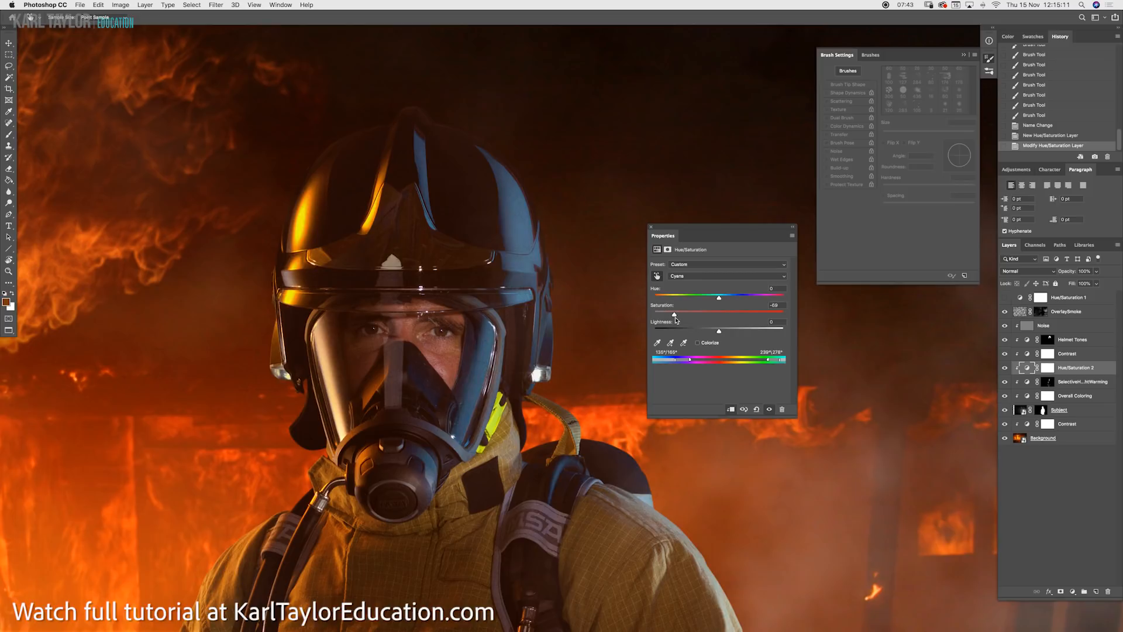
Drag the Cyans saturation down to about -59 in the Hue/Saturation adjustment.
{"action": "left_click_drag", "start_coordinate": [674, 313], "coordinate": [683, 314]}
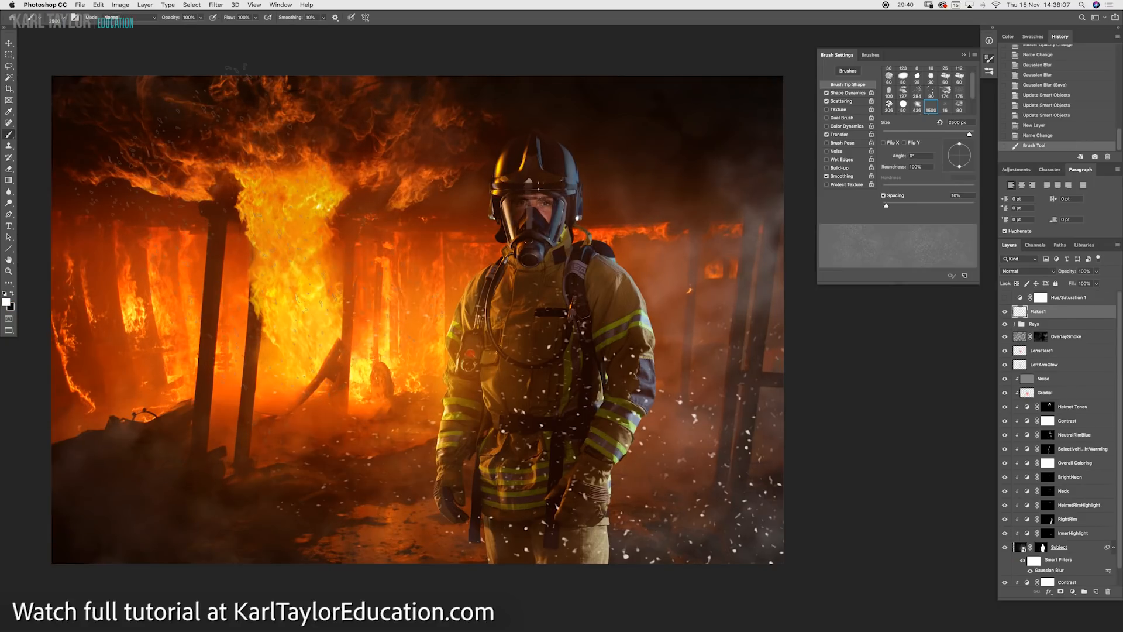
Choose the 21 px soft round brush tip with 20% spacing for the specks.
{"action": "left_click", "coordinate": [930, 109]}
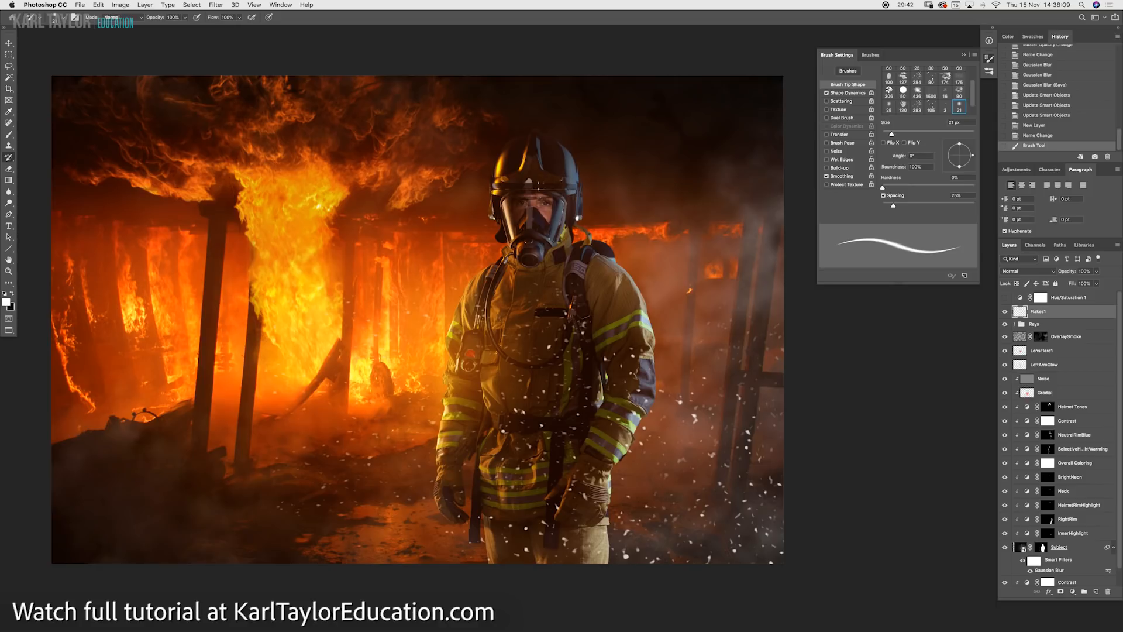